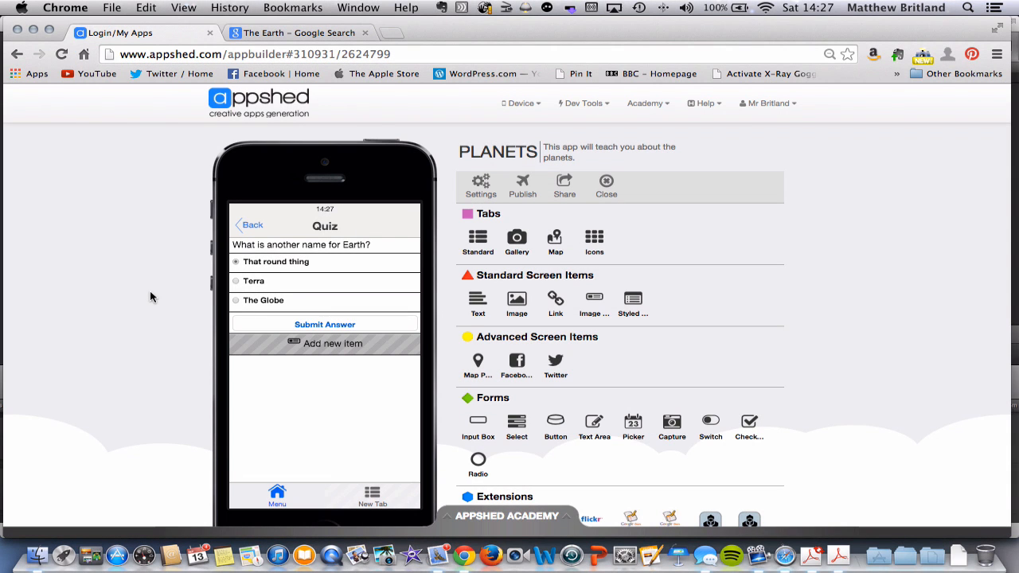
mouse_move(249, 243)
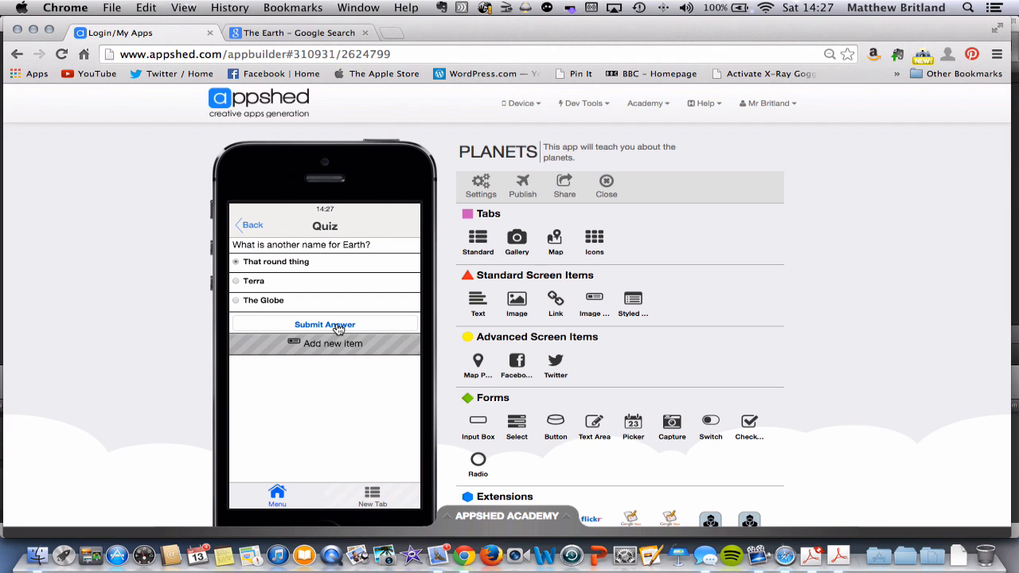
mouse_move(339, 351)
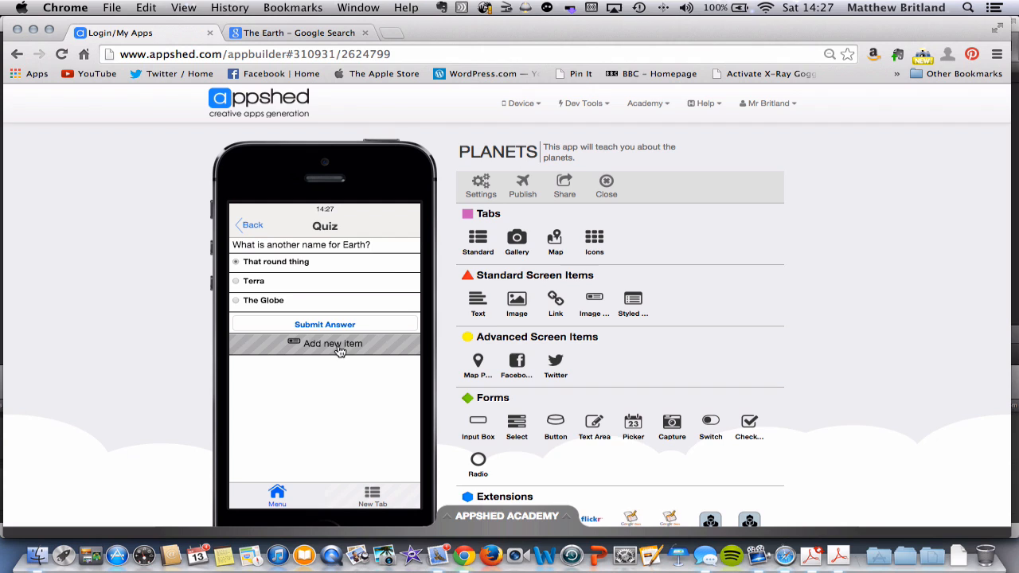
mouse_move(334, 324)
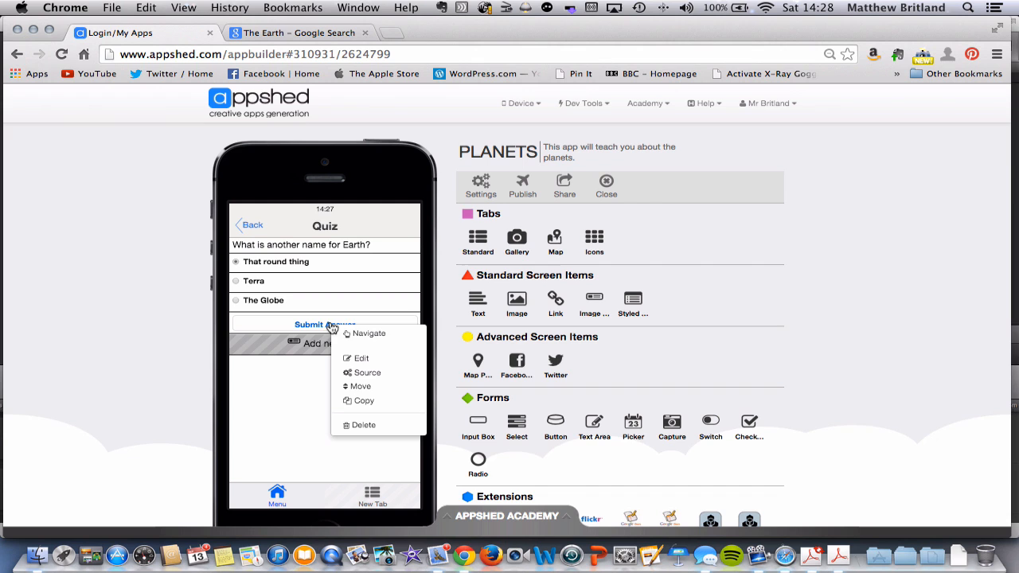
Step: Edit the Submit Answer button and view its current Email action with preset address, subject and body
click(360, 357)
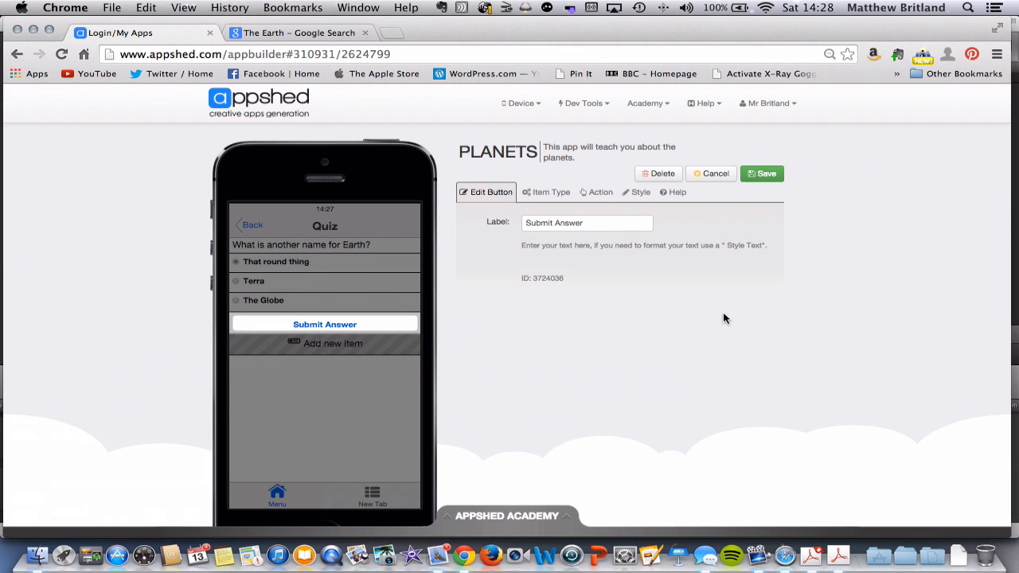
click(600, 192)
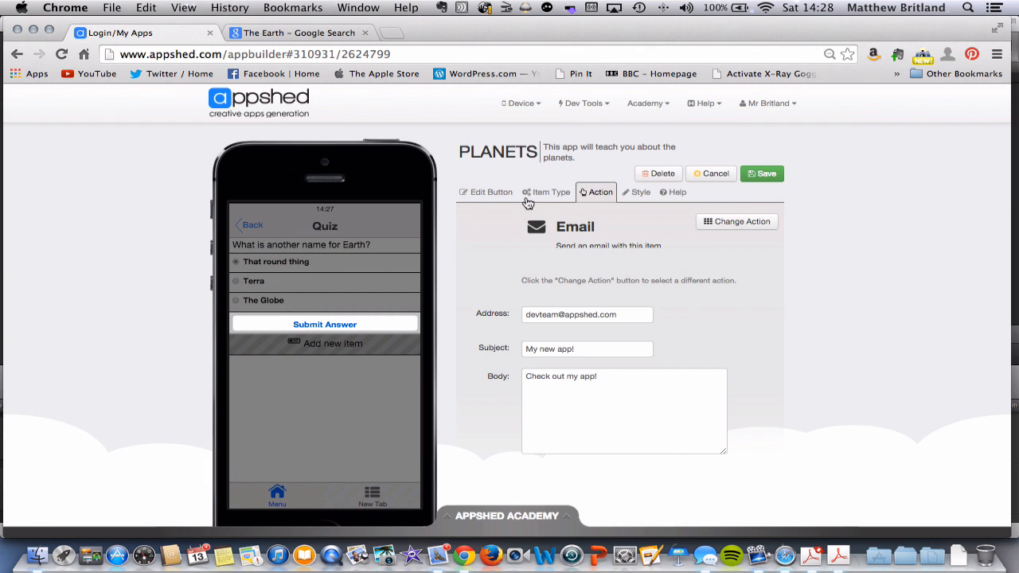
click(485, 192)
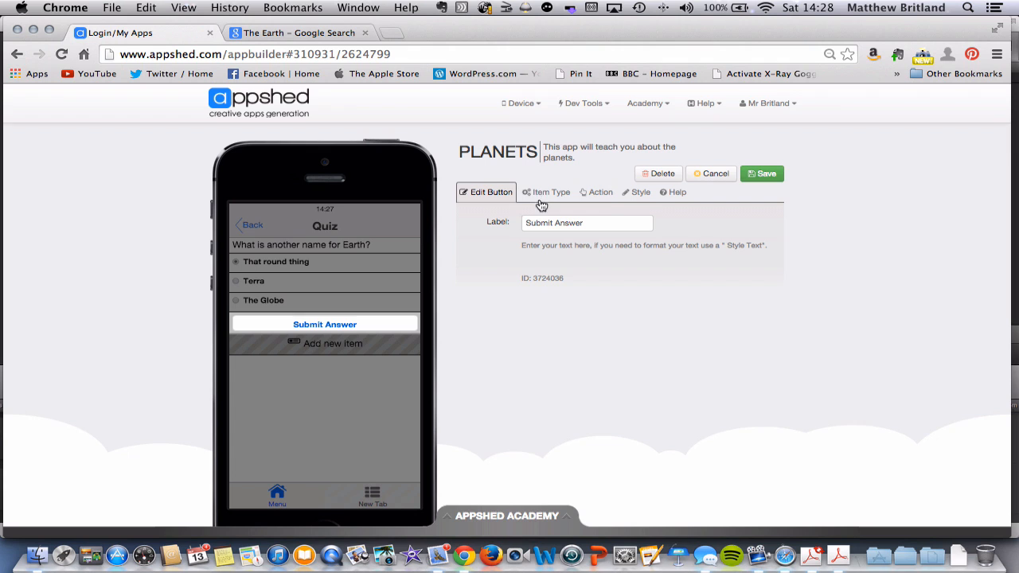
mouse_move(602, 196)
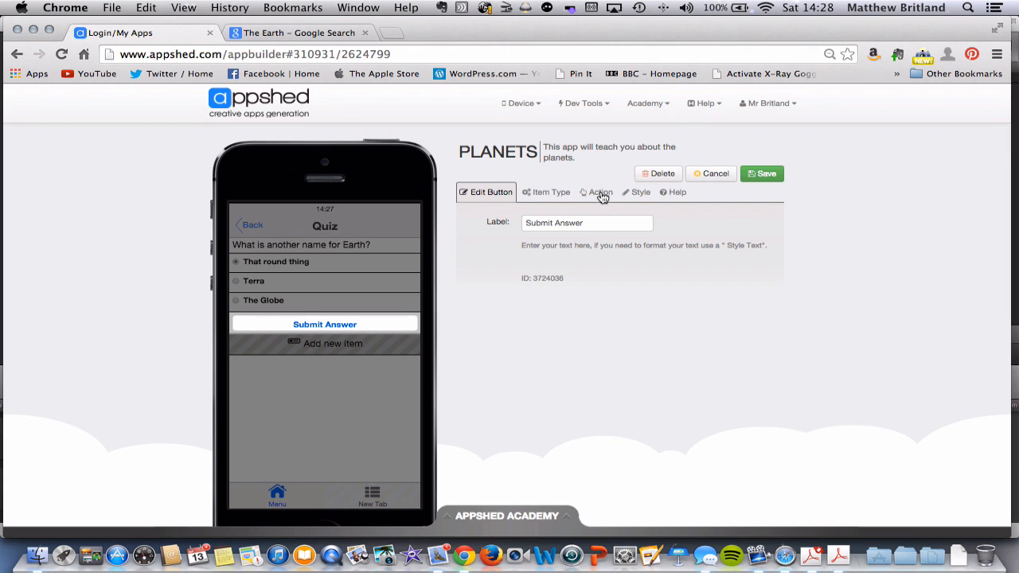
click(599, 192)
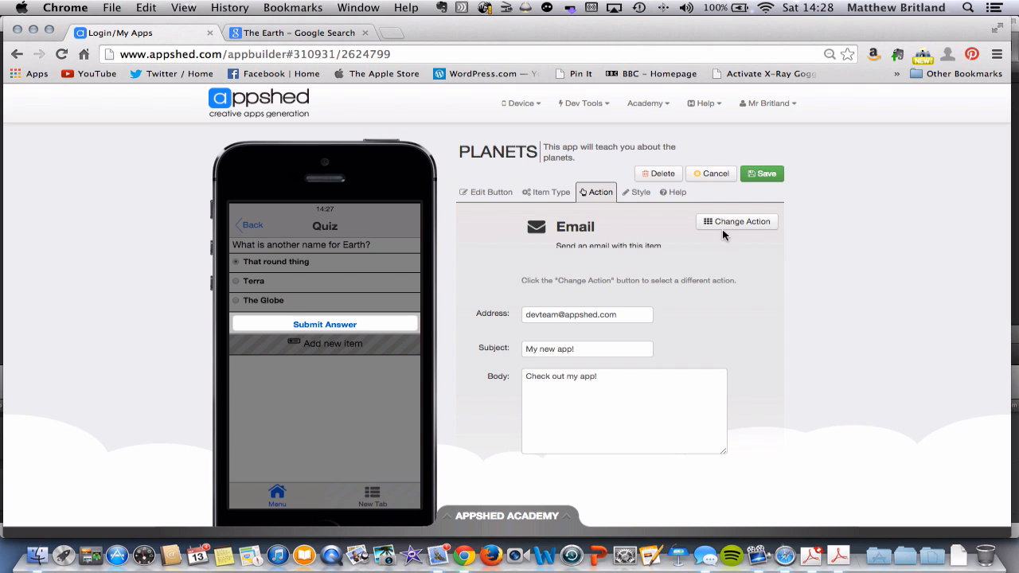
Step: Switch the button's action from Email to Blockly and expand the empty Blockly workspace
click(736, 221)
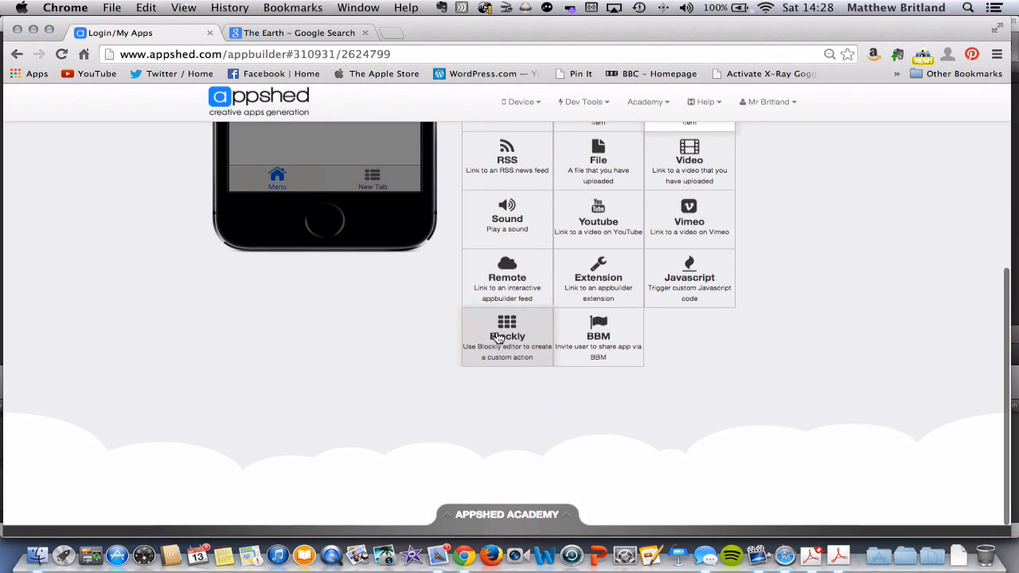
click(507, 334)
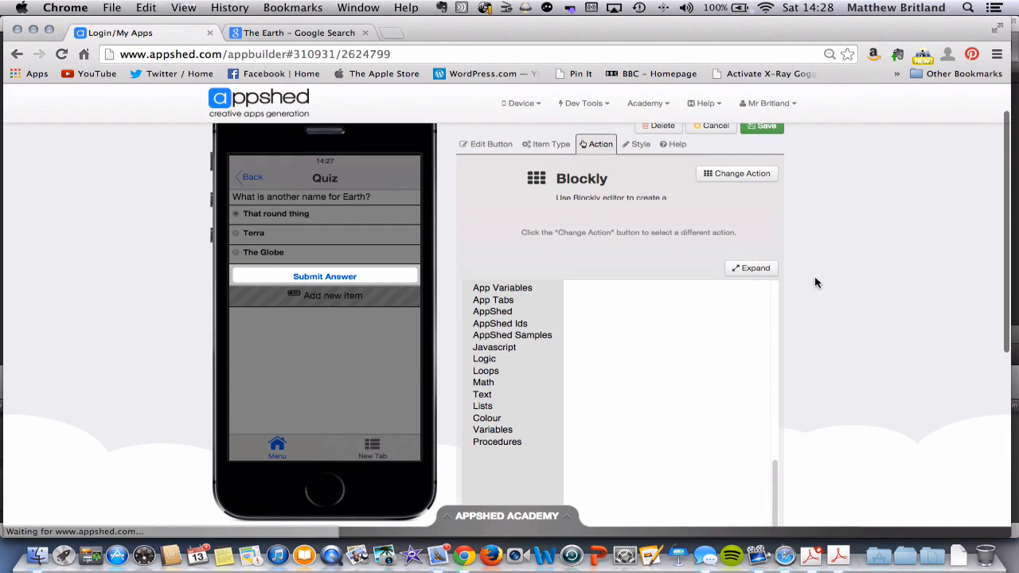
scroll(down, 3)
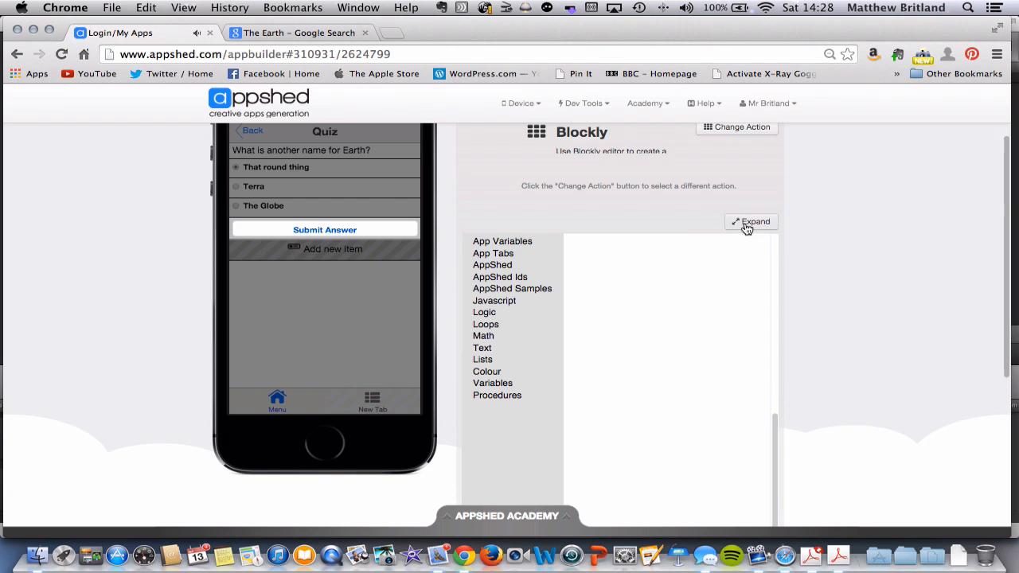
click(750, 221)
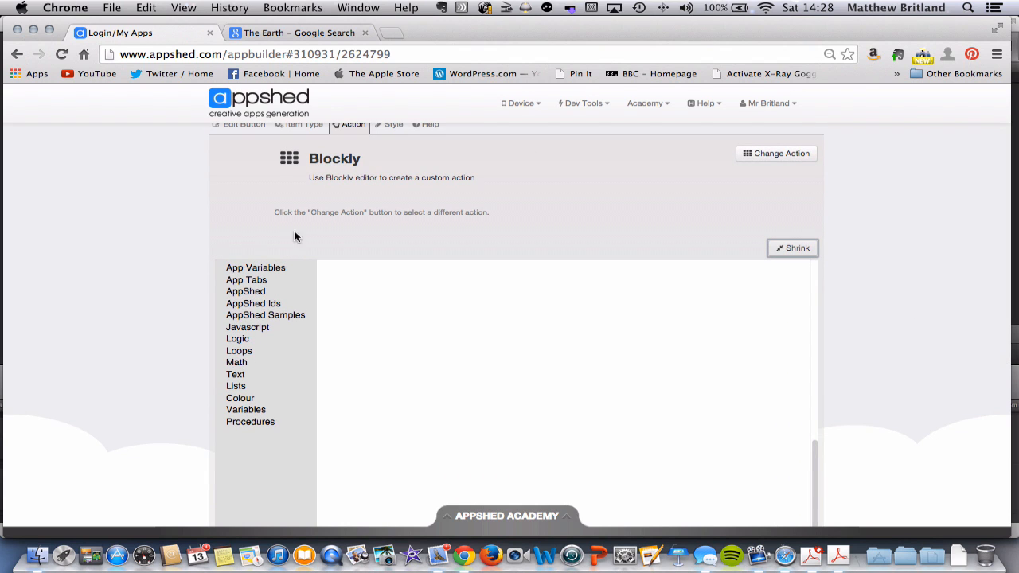
mouse_move(230, 360)
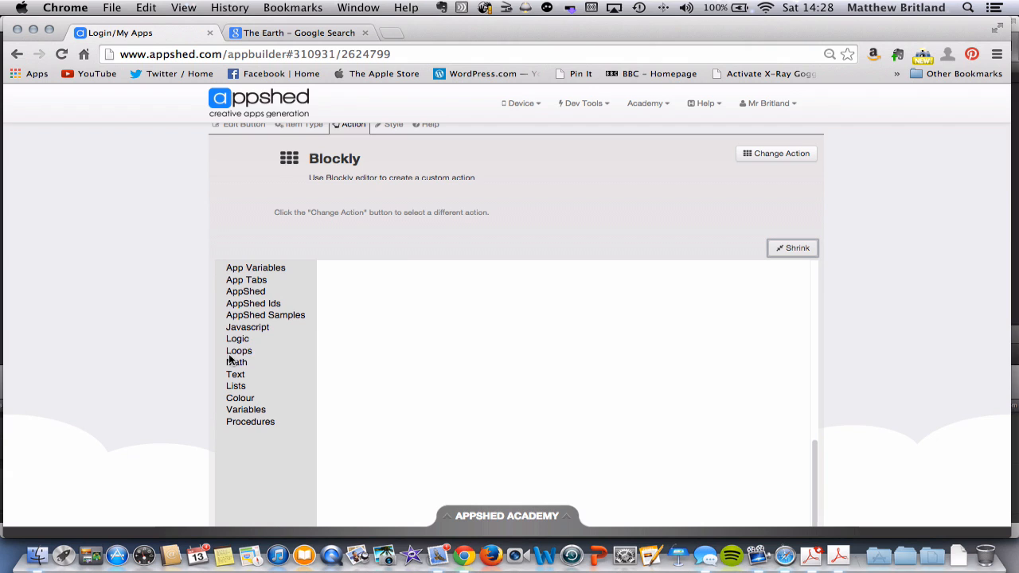
Step: Place a Logic if/do block and drop an '=' comparison block into its condition
click(237, 338)
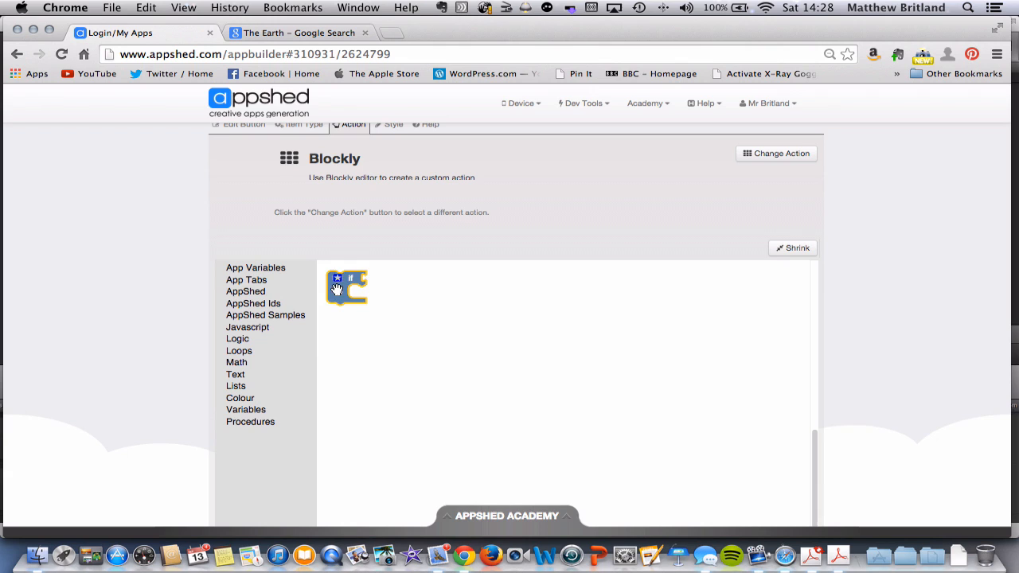
drag(346, 288, 447, 294)
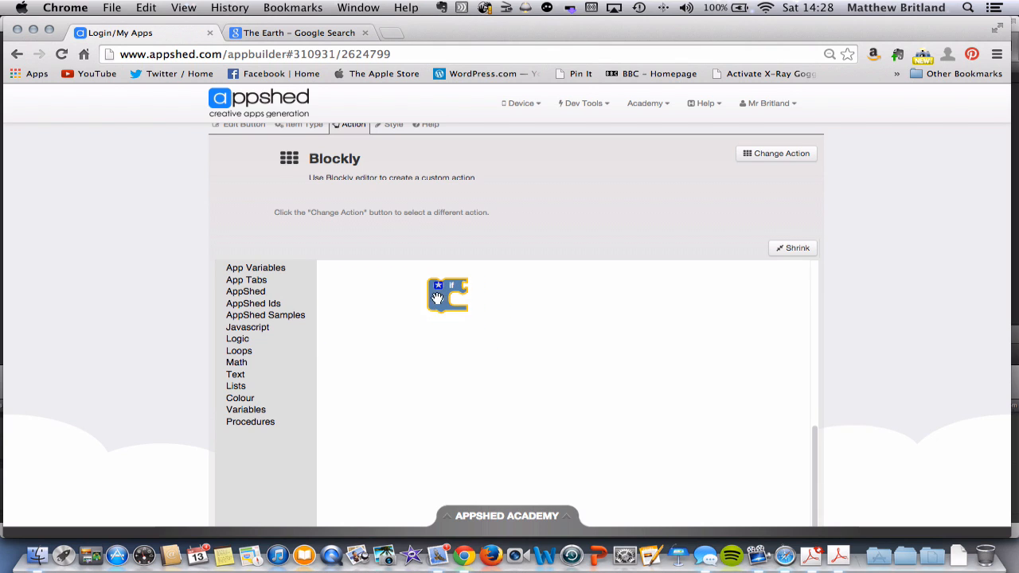
drag(447, 295, 473, 303)
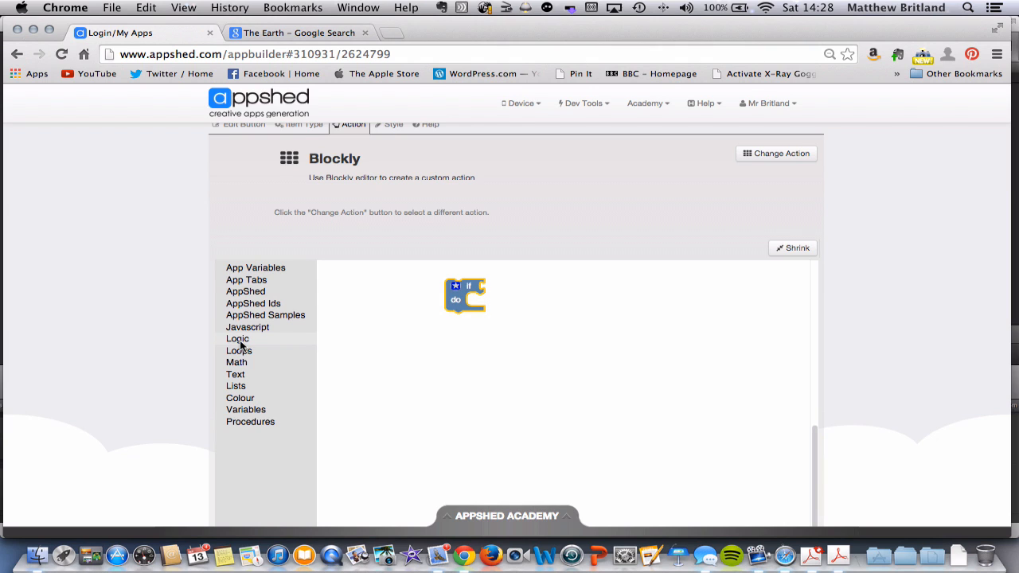
click(237, 338)
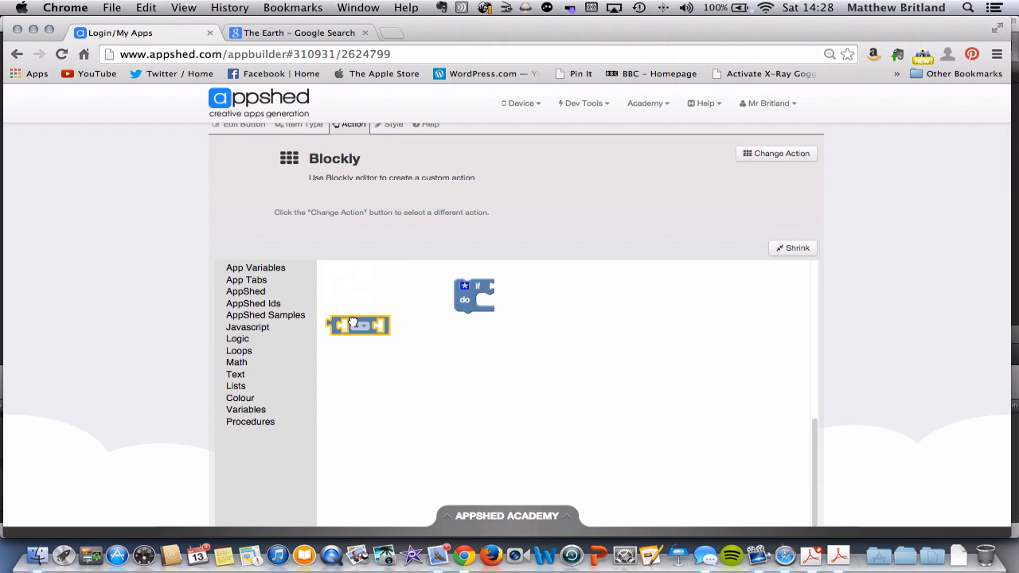
drag(358, 324, 513, 331)
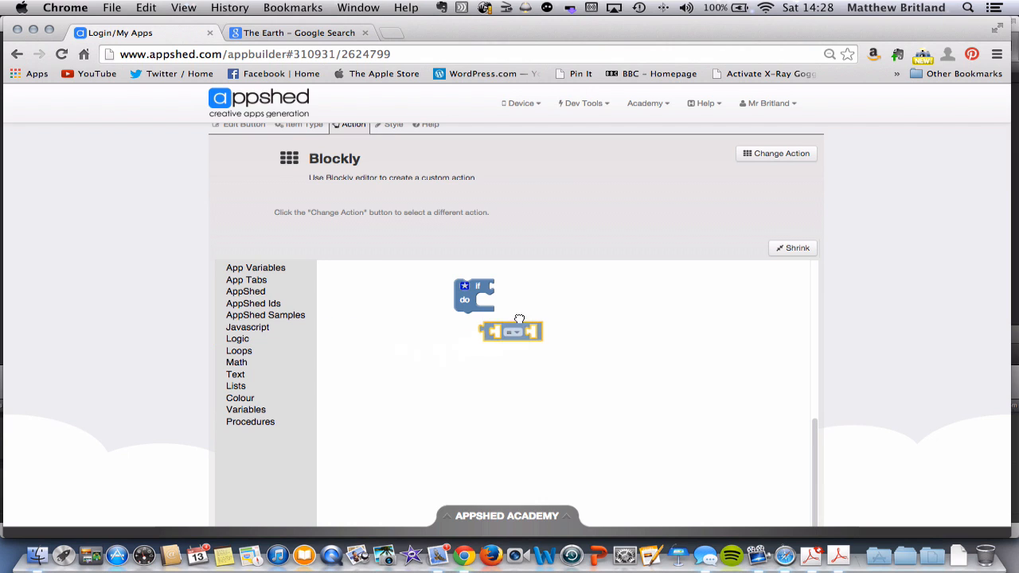
drag(514, 331, 521, 288)
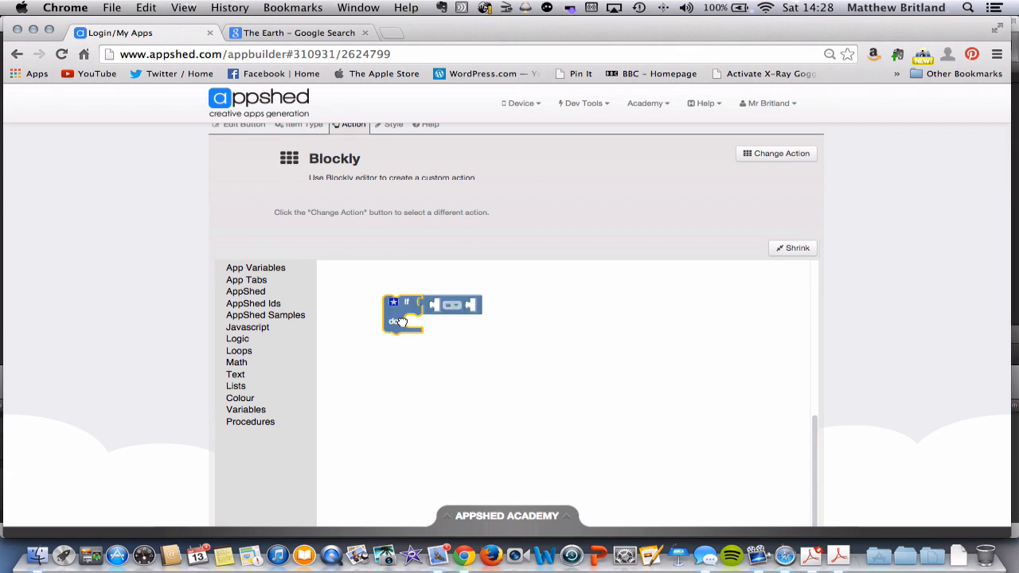
Step: Plug the earthname app variable into the comparison's left side
drag(402, 315, 501, 306)
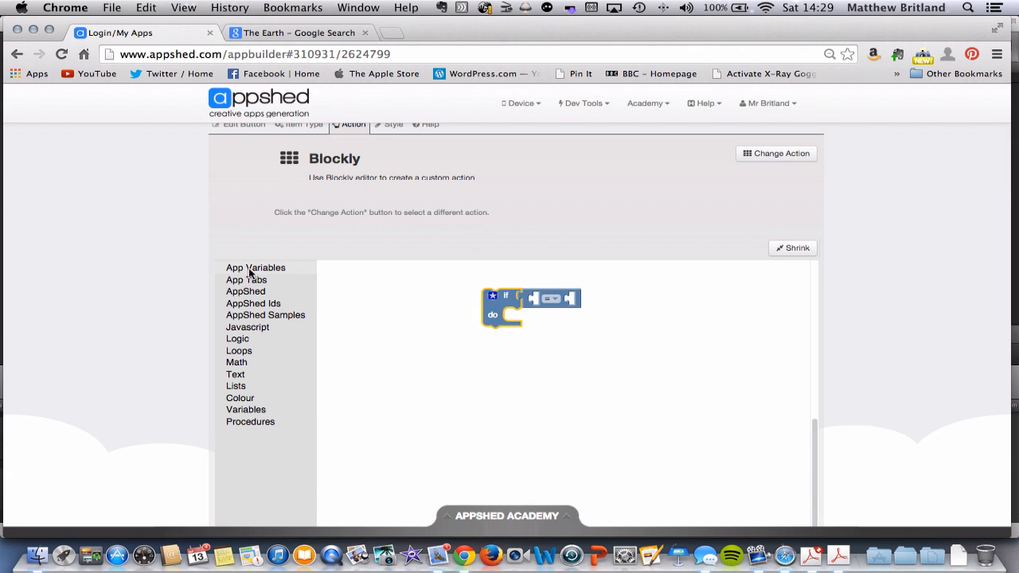
click(255, 266)
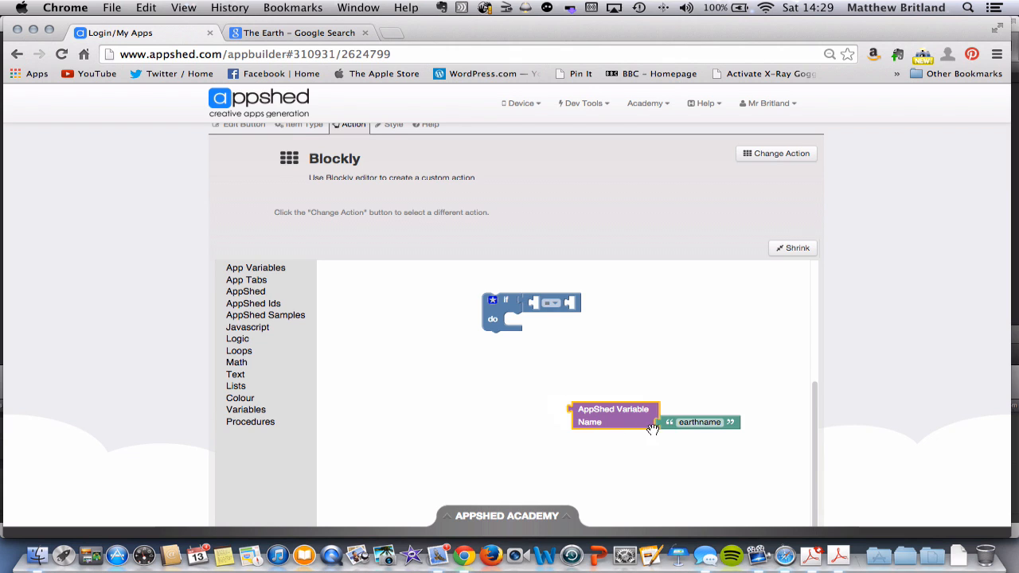
drag(612, 415, 571, 342)
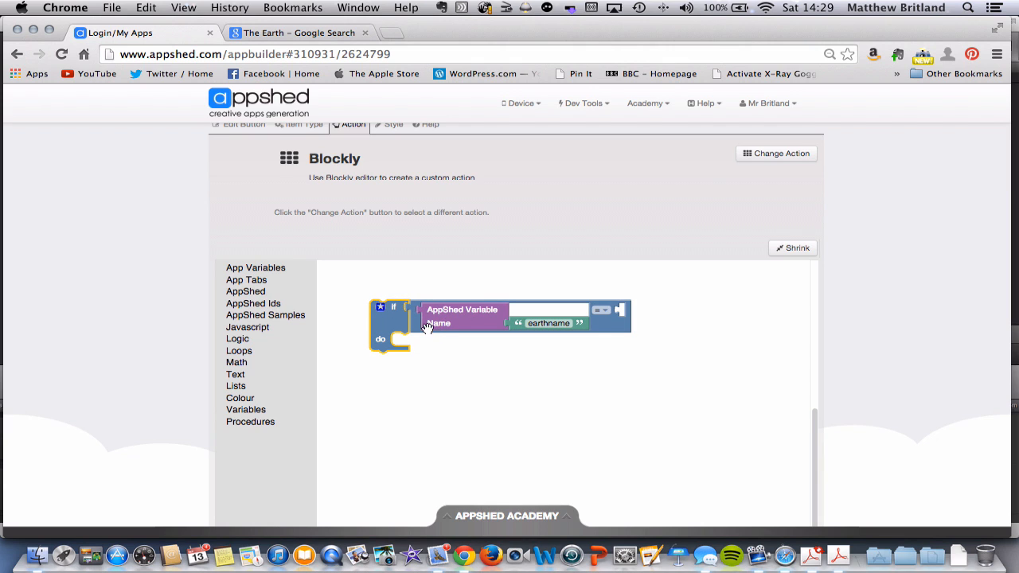
click(548, 323)
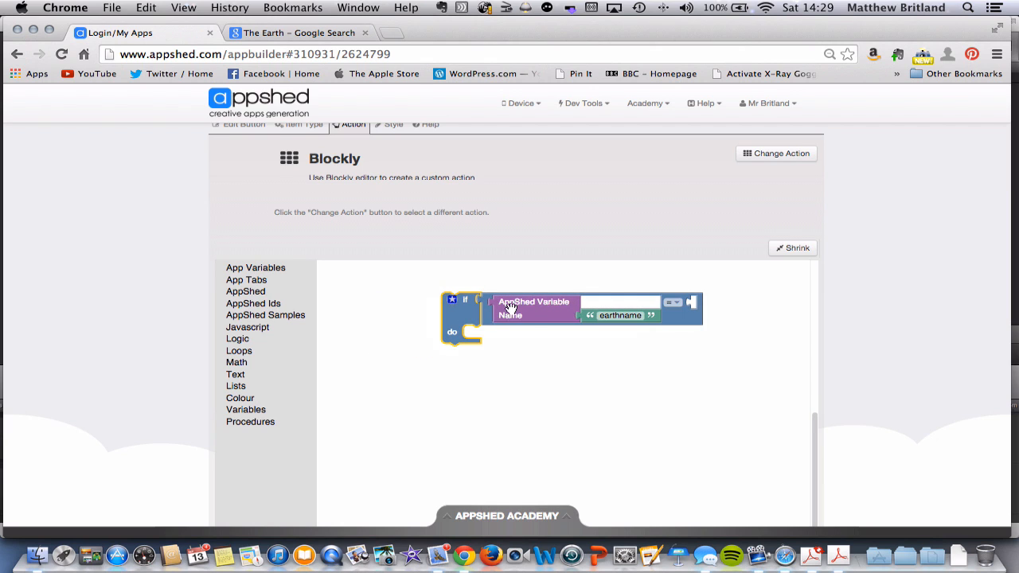
mouse_move(522, 288)
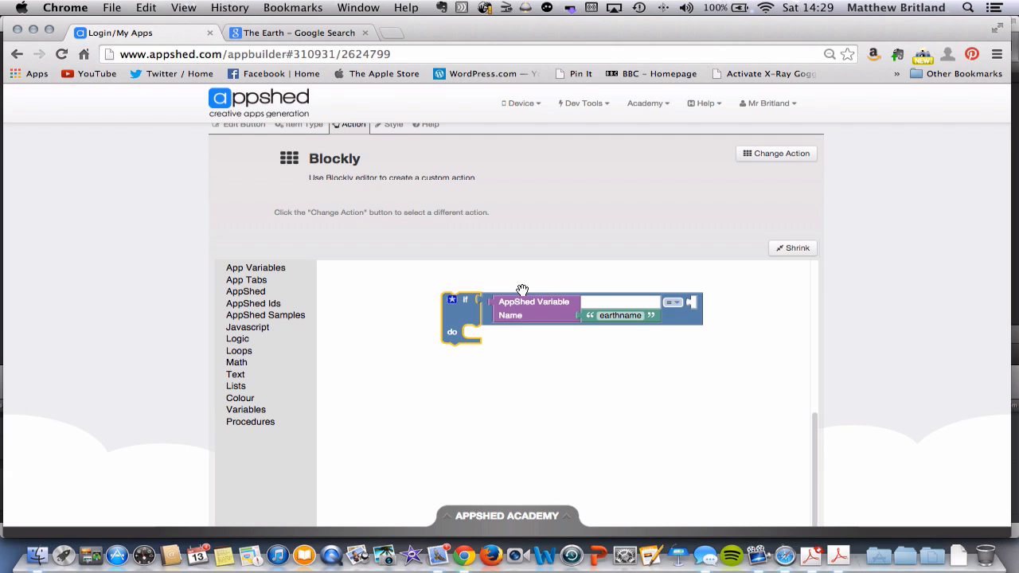
Step: Attach a text block to the comparison's right side reading 'Terra'
click(237, 339)
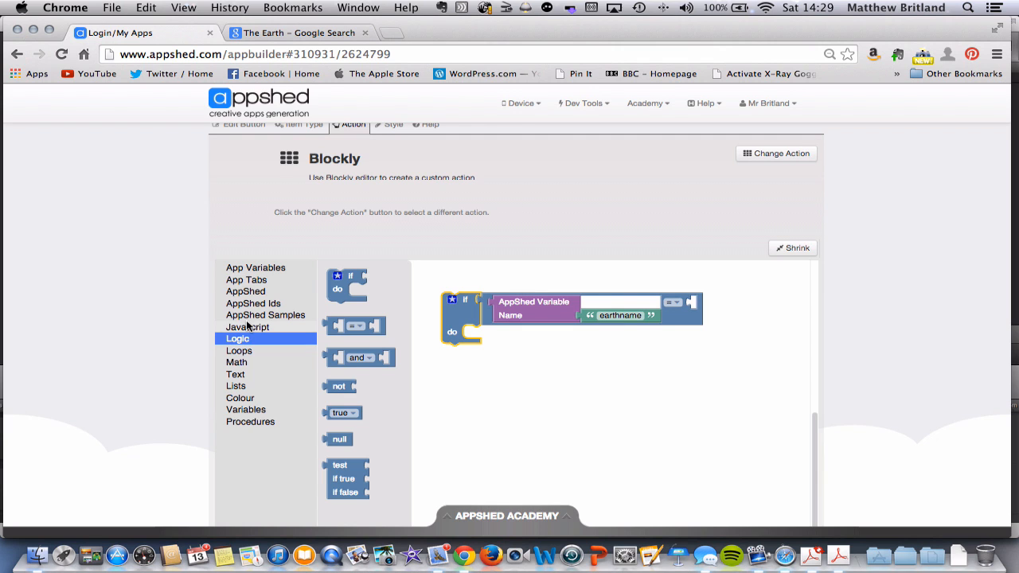
click(236, 374)
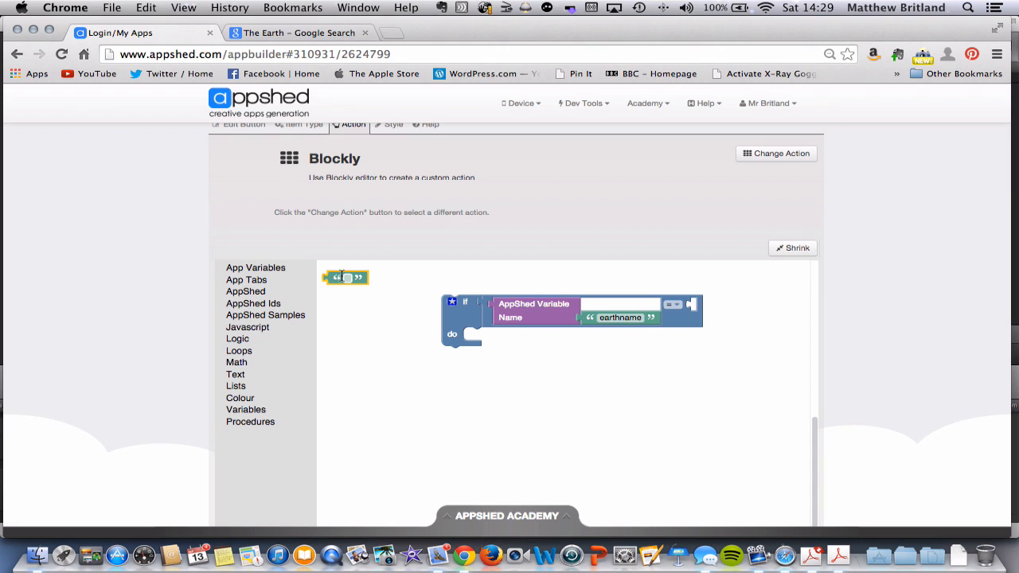
drag(344, 277, 708, 304)
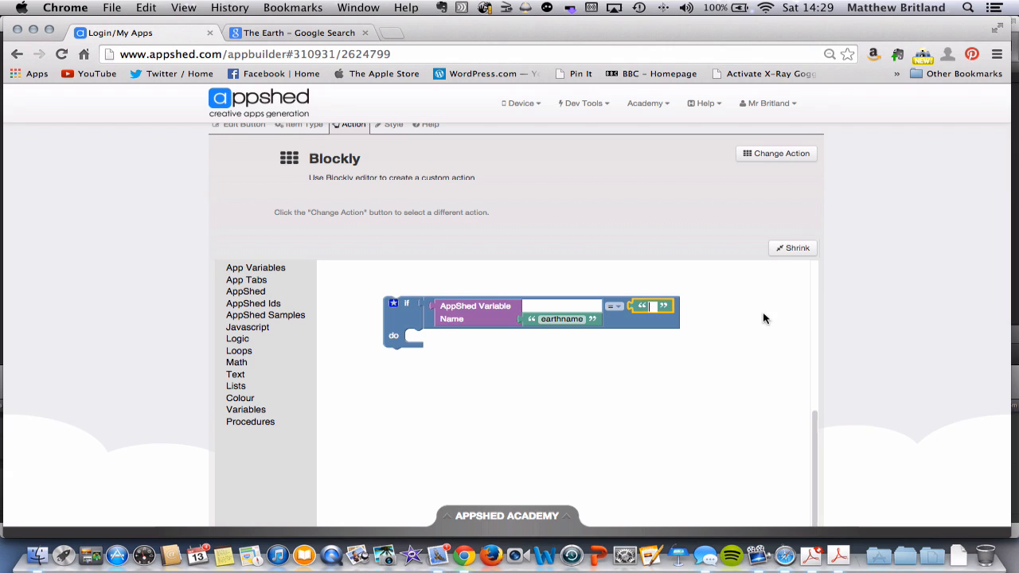
text(Terra)
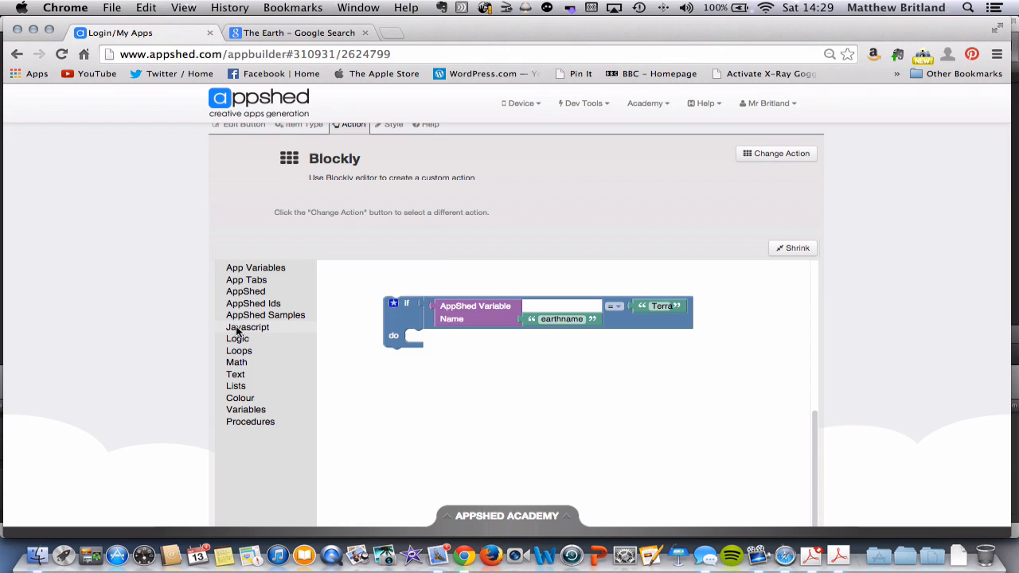
Step: Put an Alert in the do branch with message 'Well done that is the right answer'
click(247, 327)
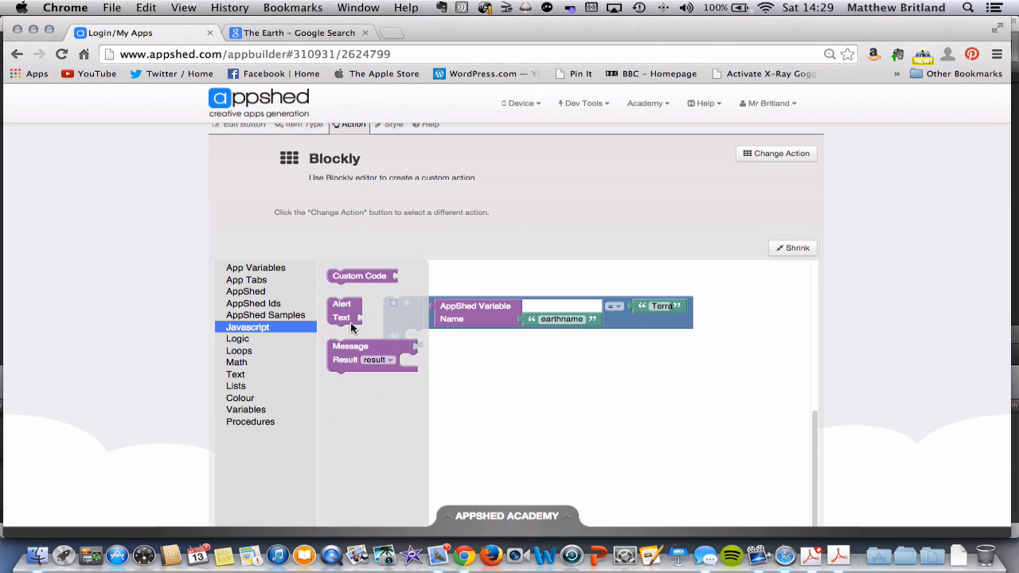
drag(341, 309, 420, 340)
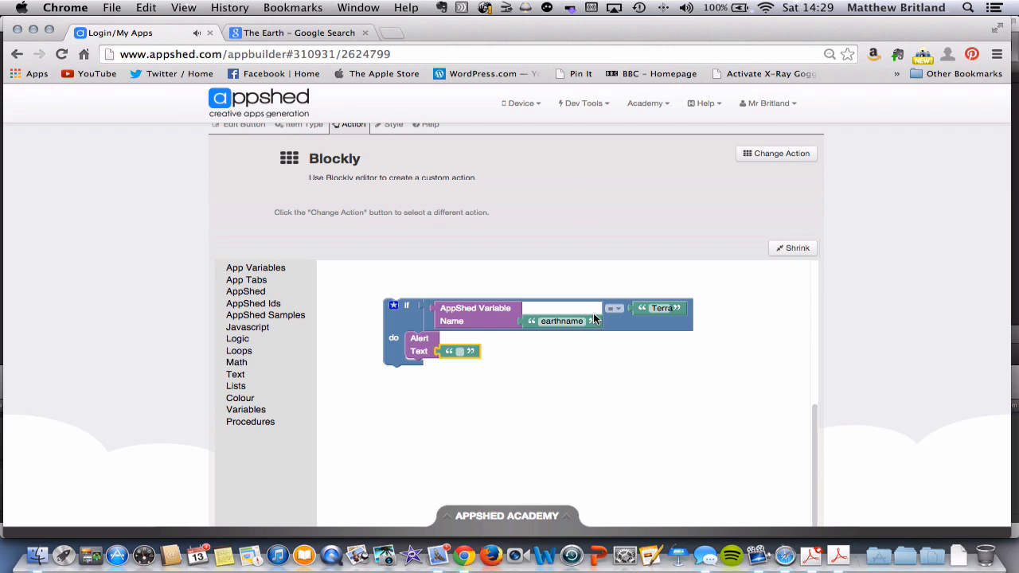
mouse_move(611, 321)
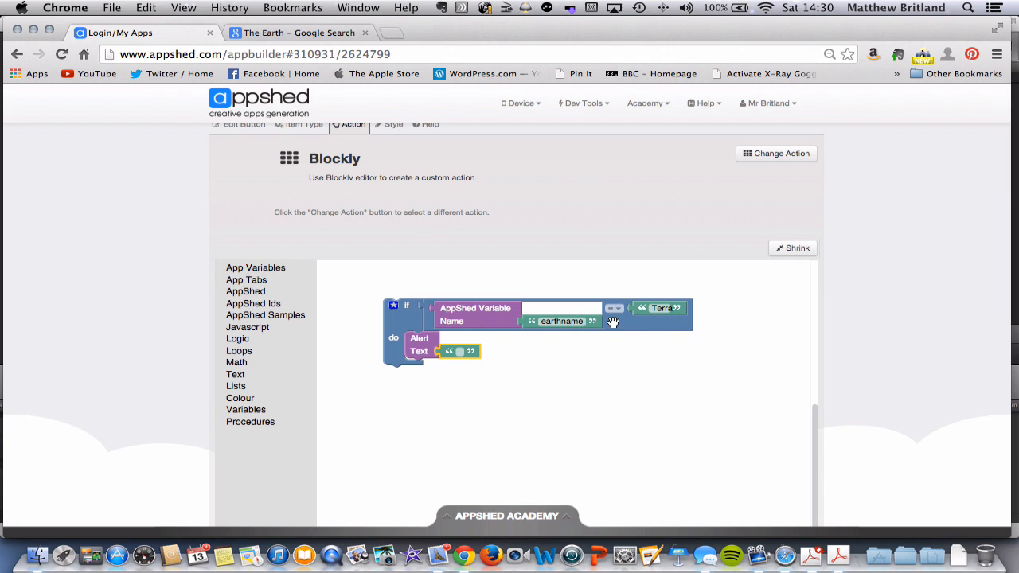
mouse_move(362, 327)
text(Well done)
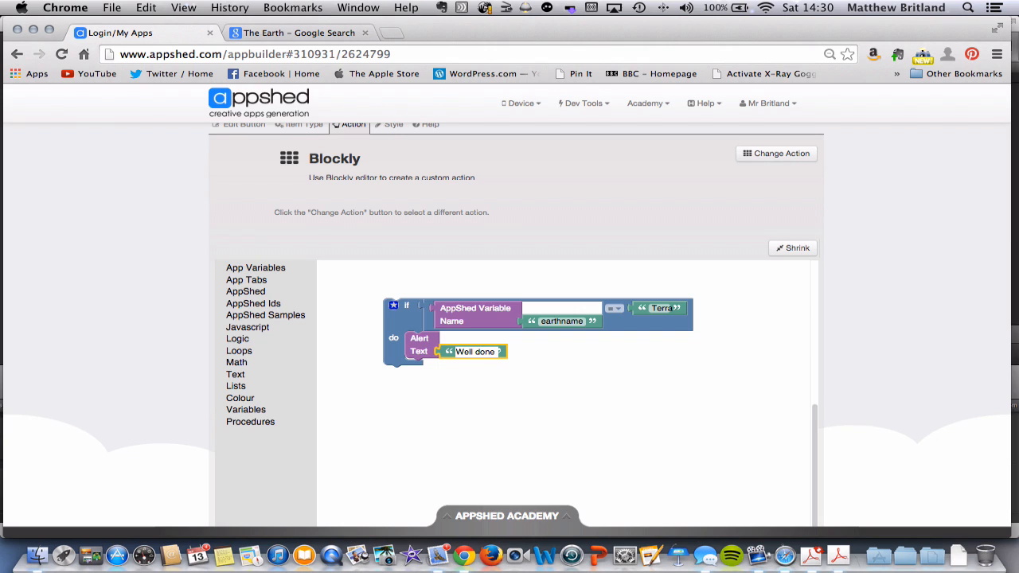
text(that is the r)
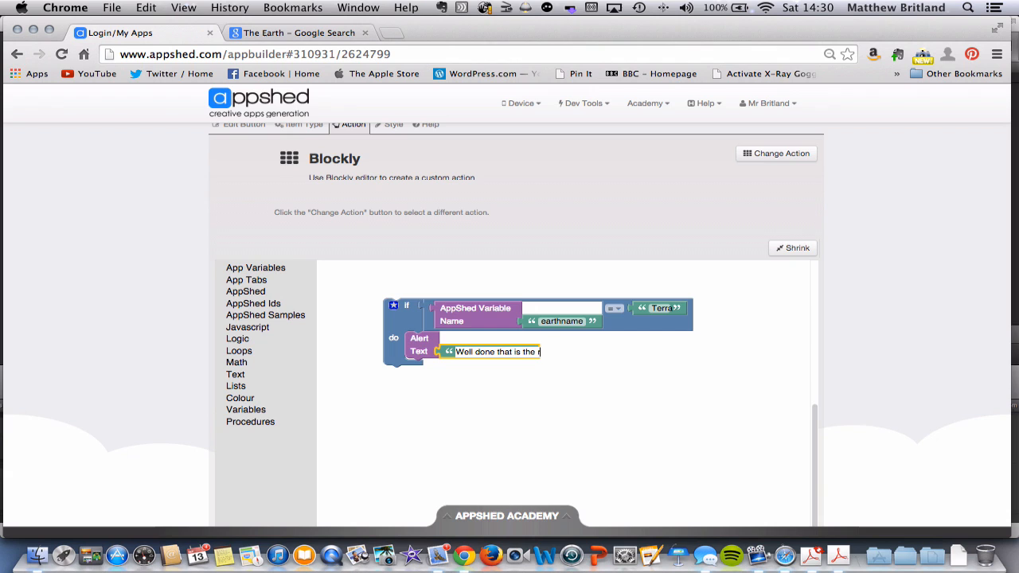
text(right ans)
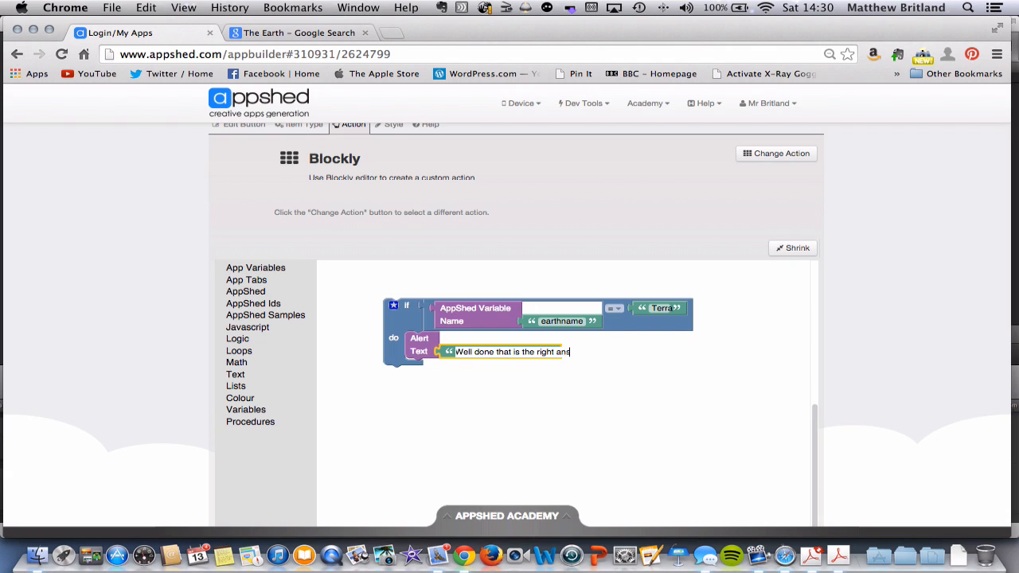
text(wer)
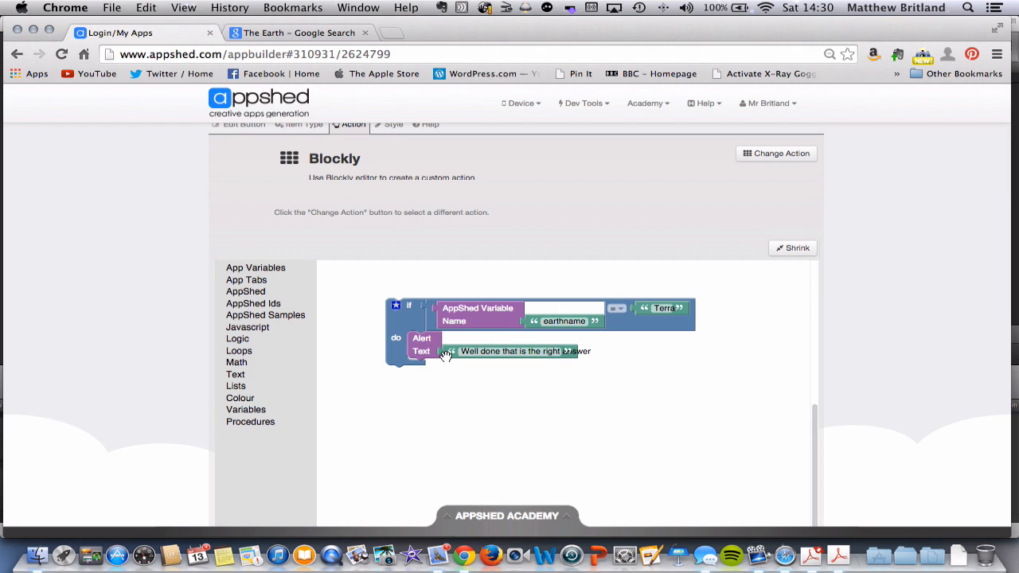
mouse_move(527, 319)
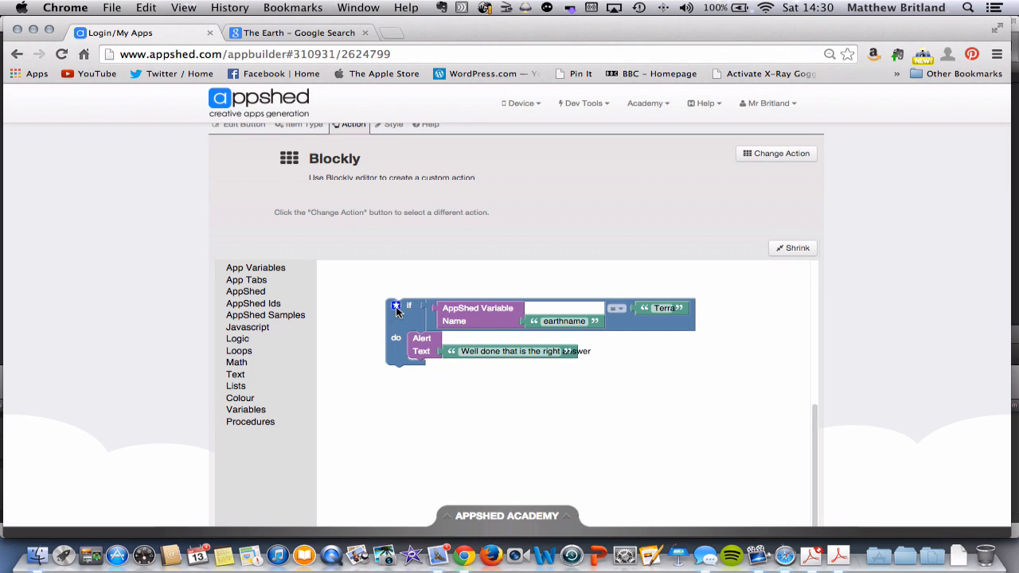
Step: Add an else branch alerting 'That answer in wrong. try again' and save the action
click(395, 307)
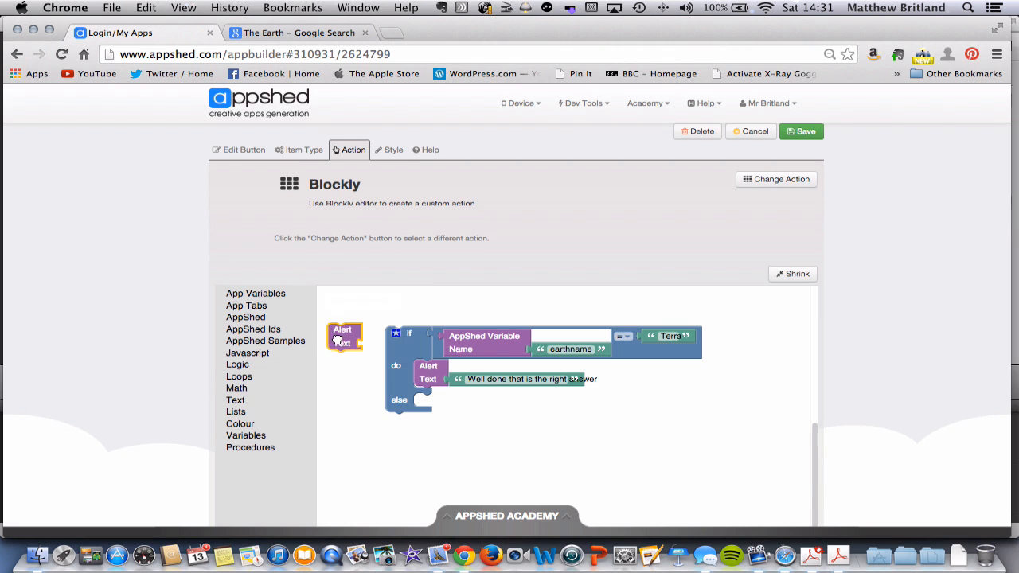
drag(344, 336, 430, 406)
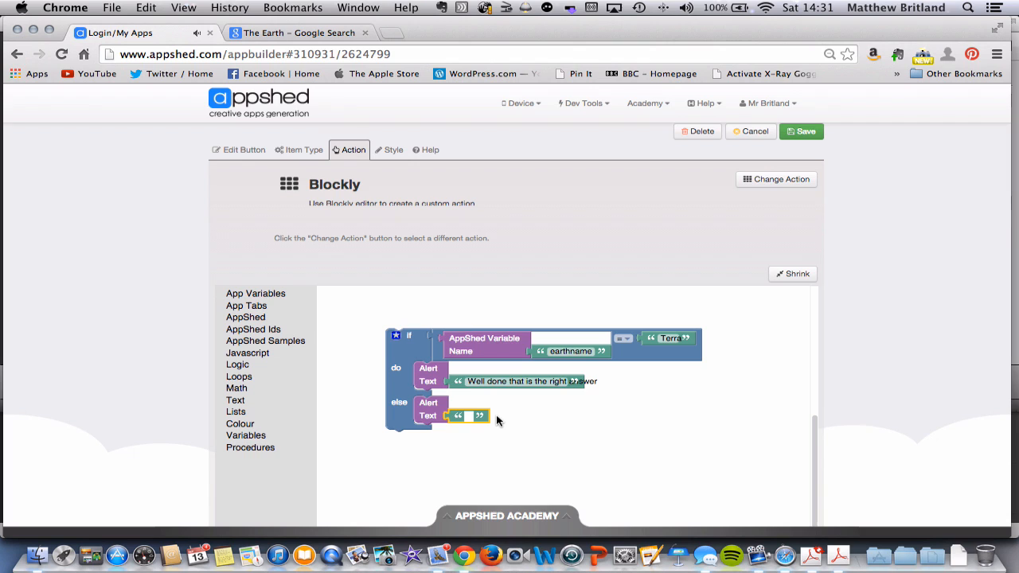
text(That answer in wrong, try again)
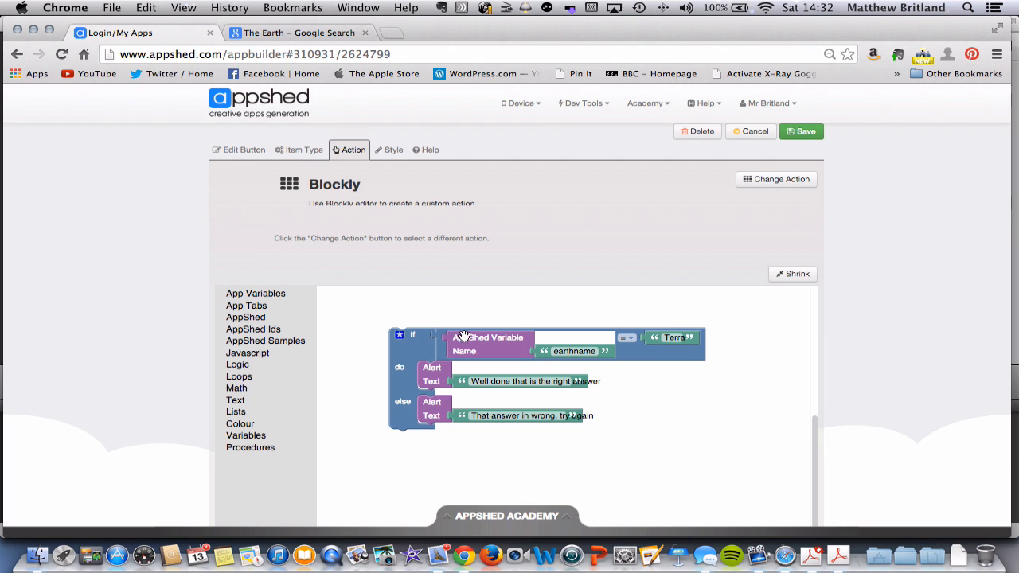
mouse_move(402, 370)
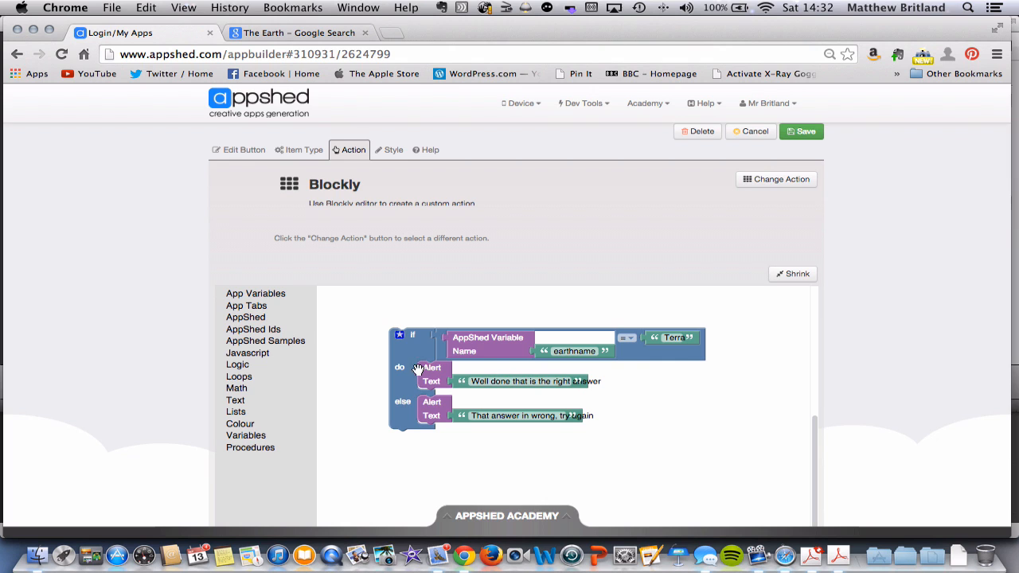
mouse_move(689, 338)
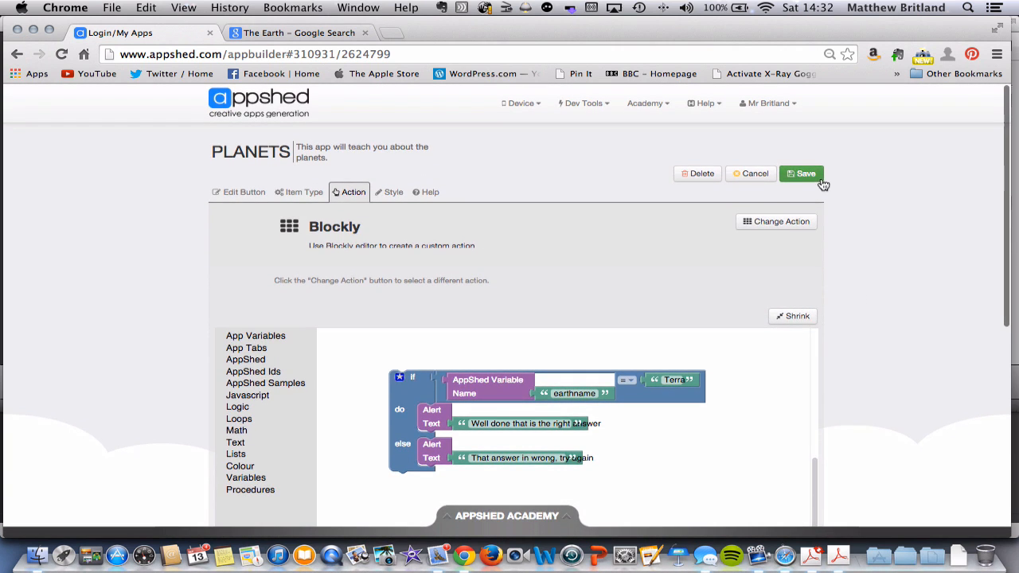
click(802, 173)
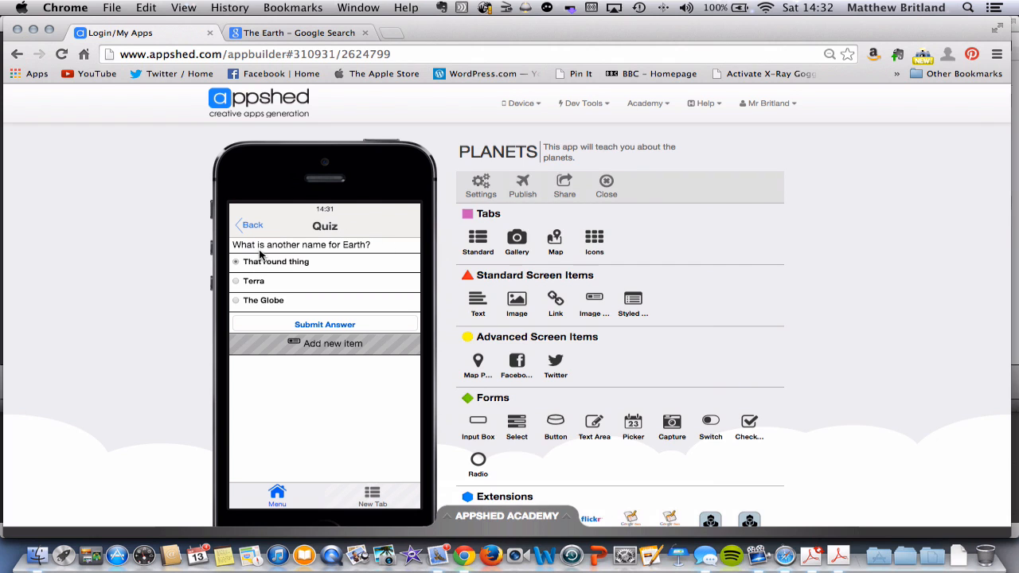
mouse_move(291, 277)
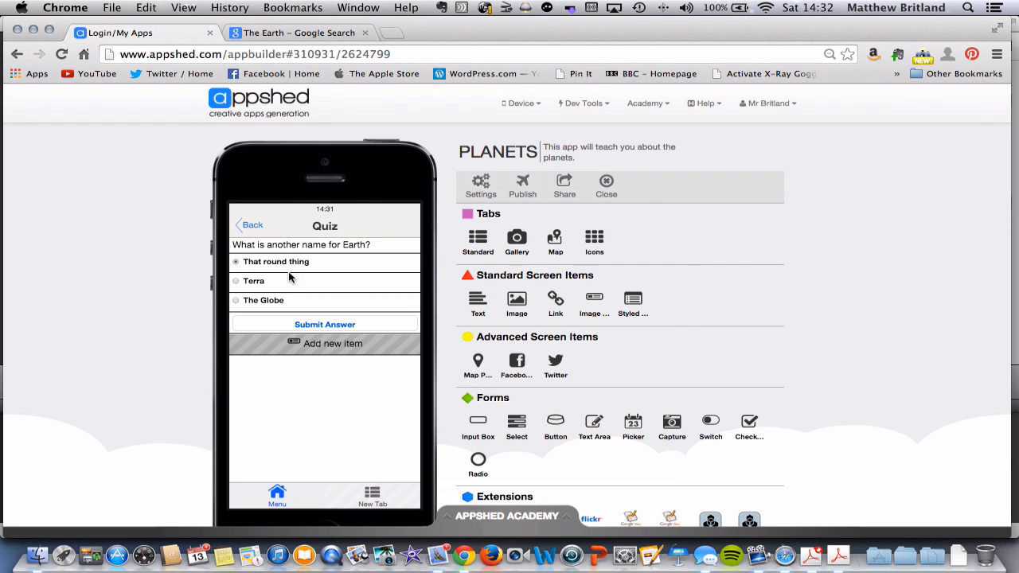
Step: Submit That round thing, The Globe and Terra in the preview, checking each alert
click(324, 324)
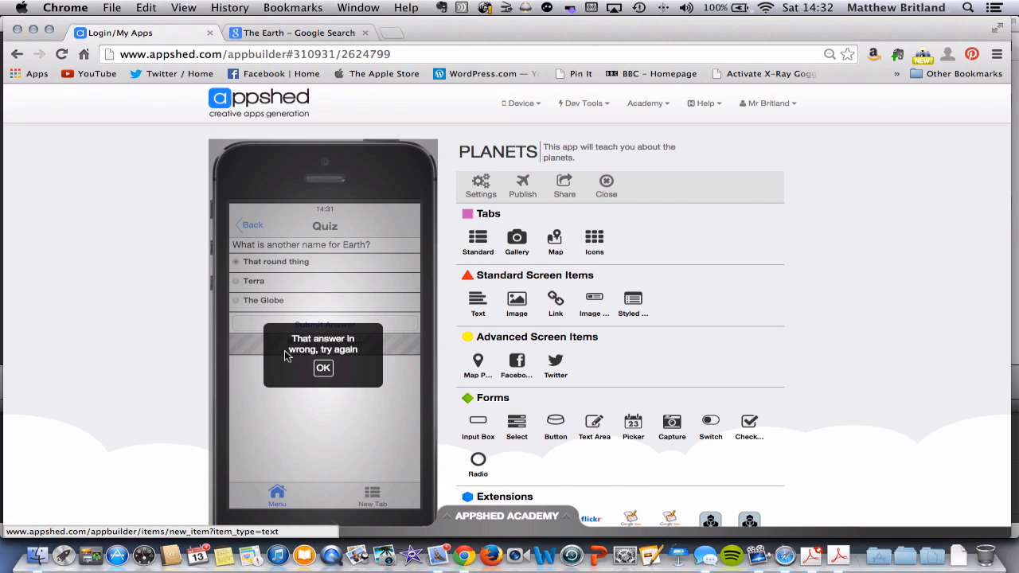
click(323, 368)
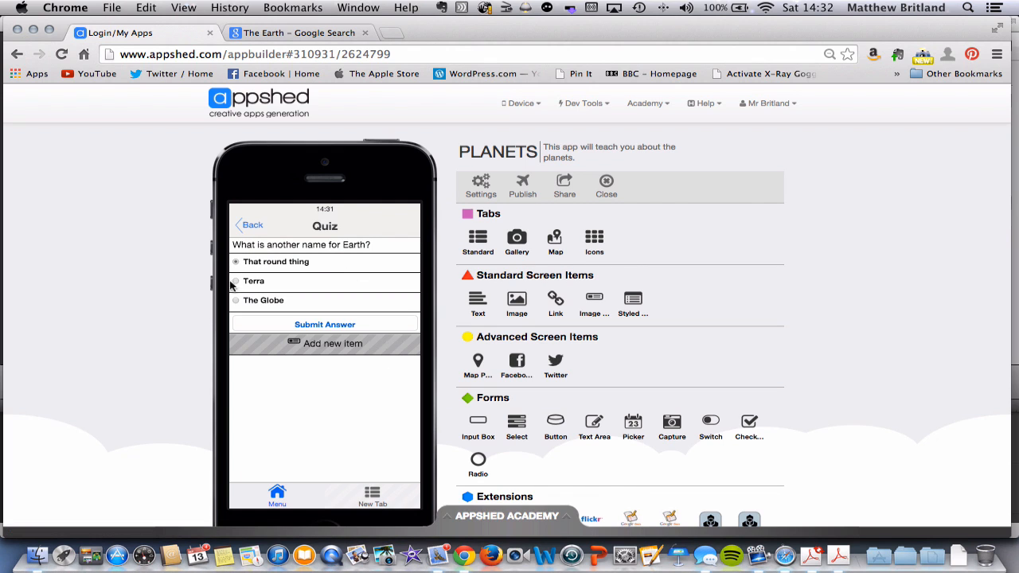
click(235, 300)
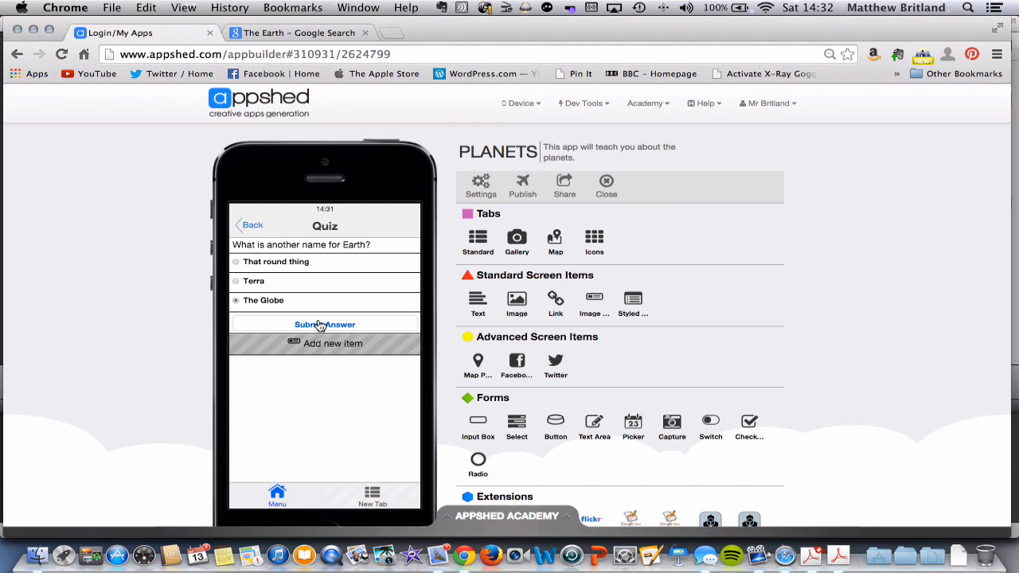
click(324, 324)
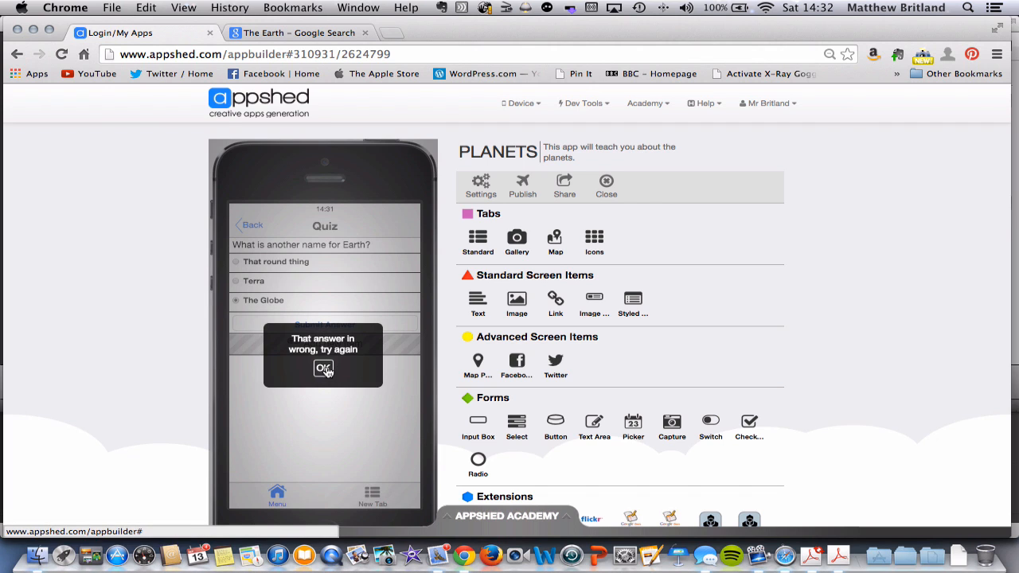
click(323, 368)
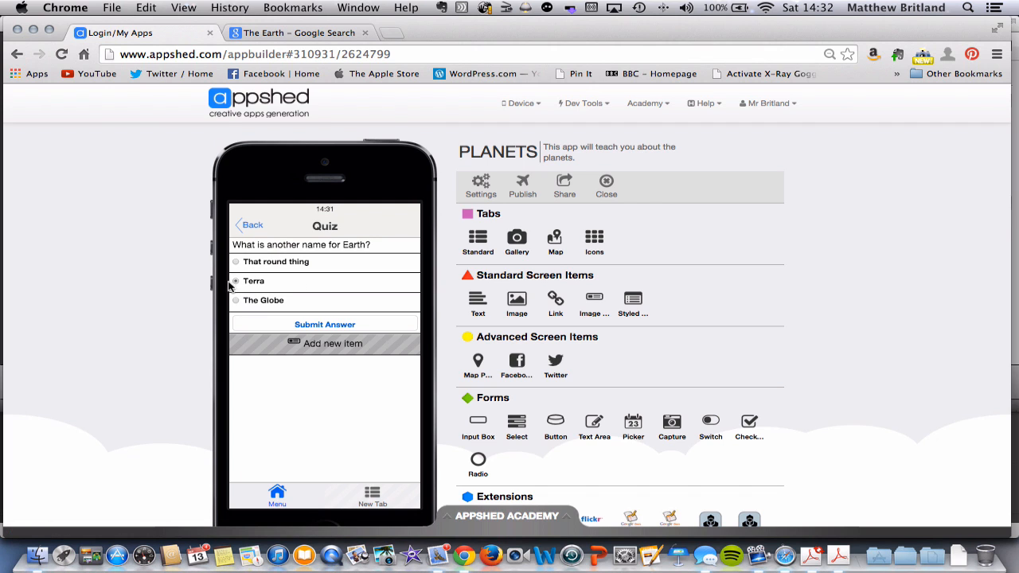
click(324, 324)
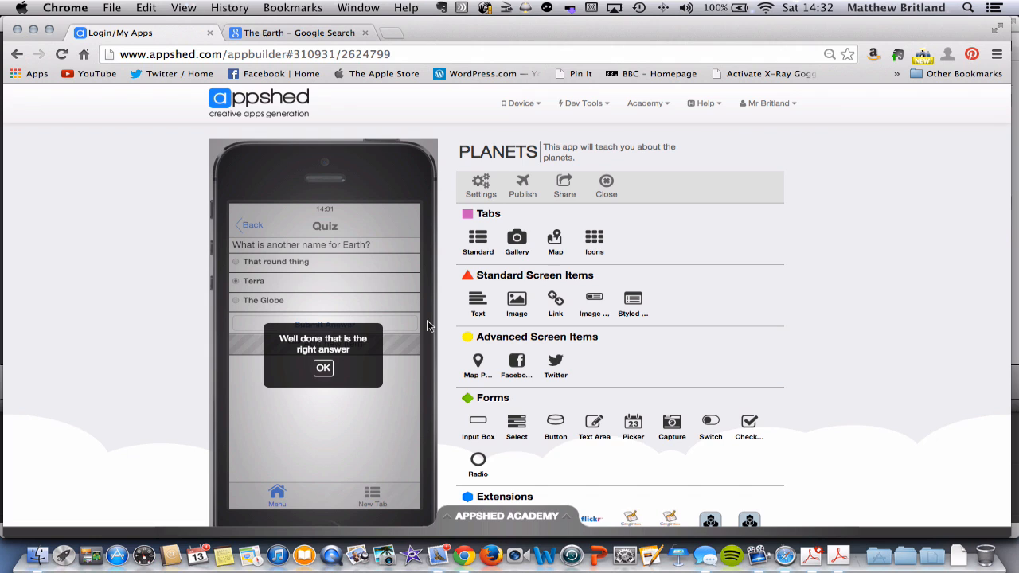
click(323, 366)
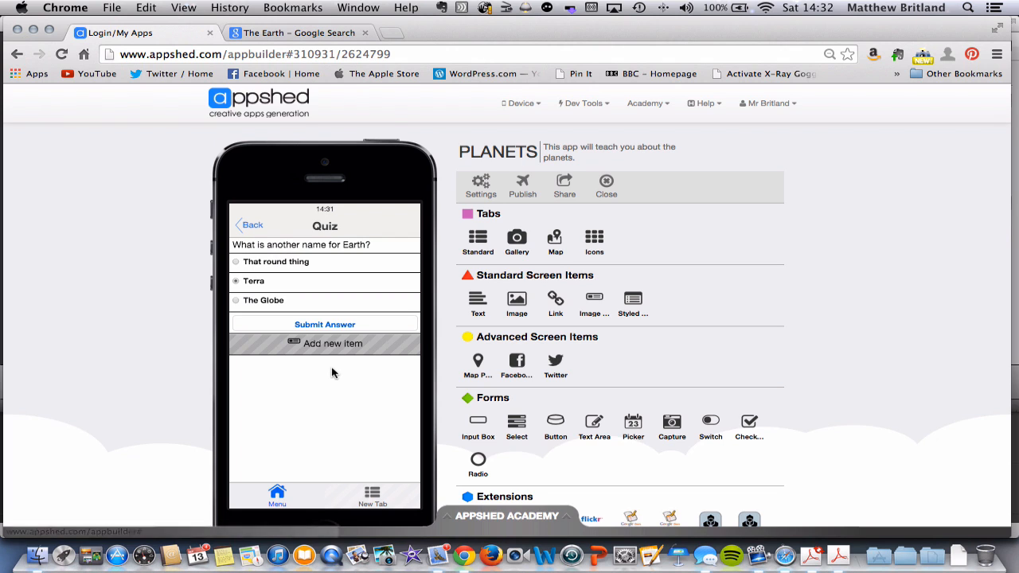
mouse_move(175, 318)
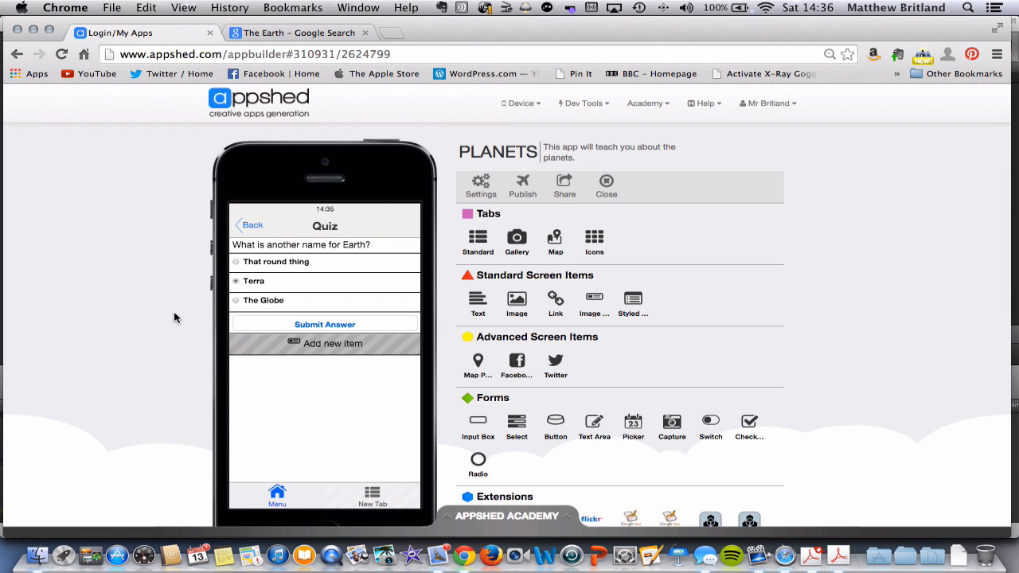